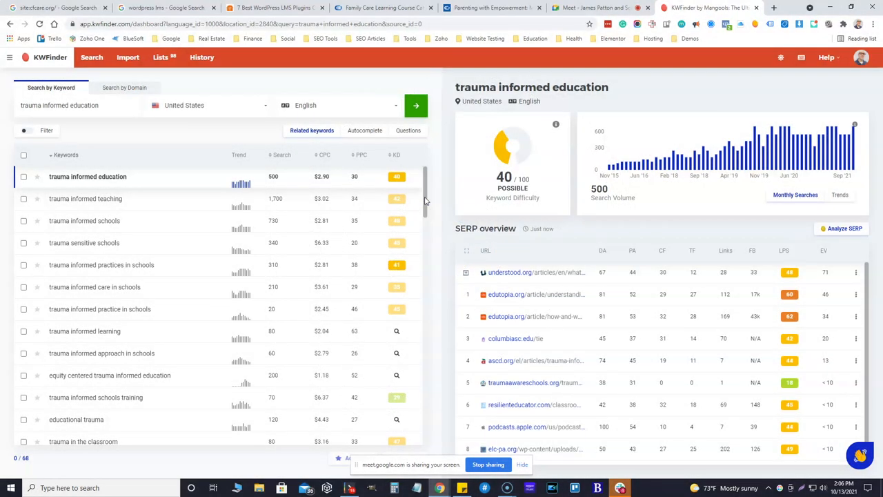
Search KWFinder for 'adoption learning center' to see difficulty 41, volume 10 and its SERP
type("adoption learning course")
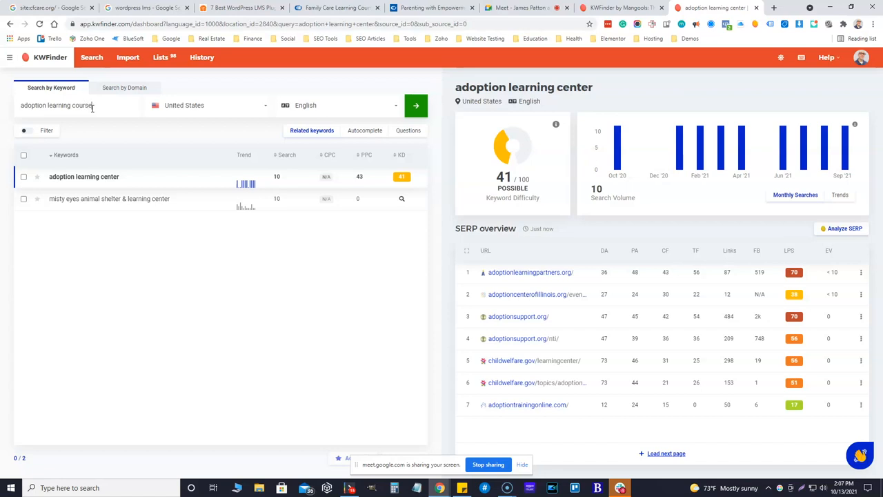
Replace the searched keyword with 'adoption course' to load its related keyword ideas
left_click(415, 105)
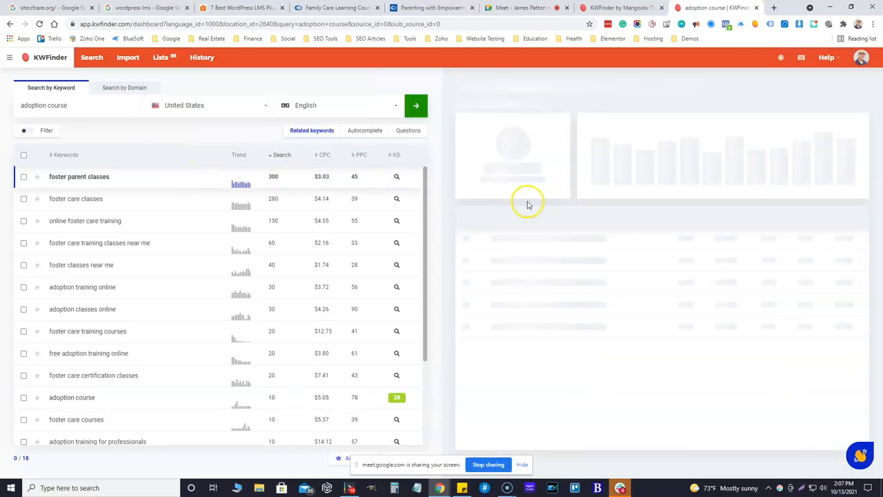
Load metrics for foster parent classes (36), foster care classes (36) and online foster care training (31)
left_click(78, 177)
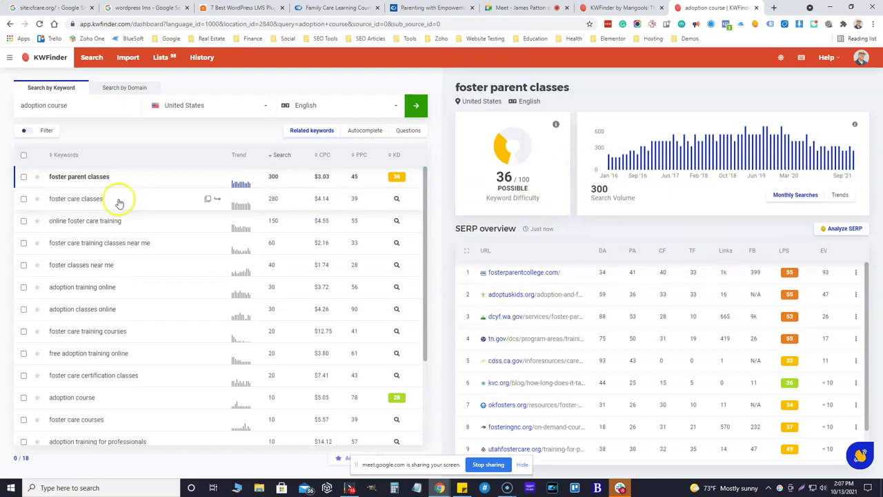
left_click(76, 199)
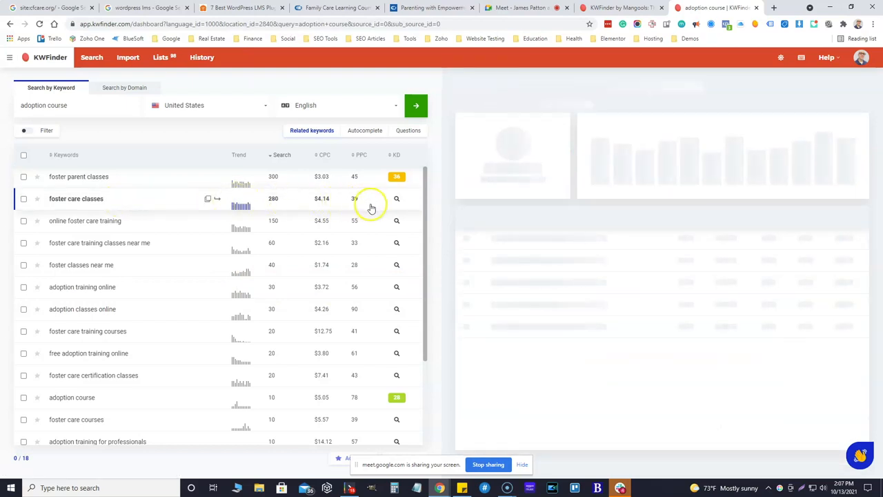
left_click(76, 198)
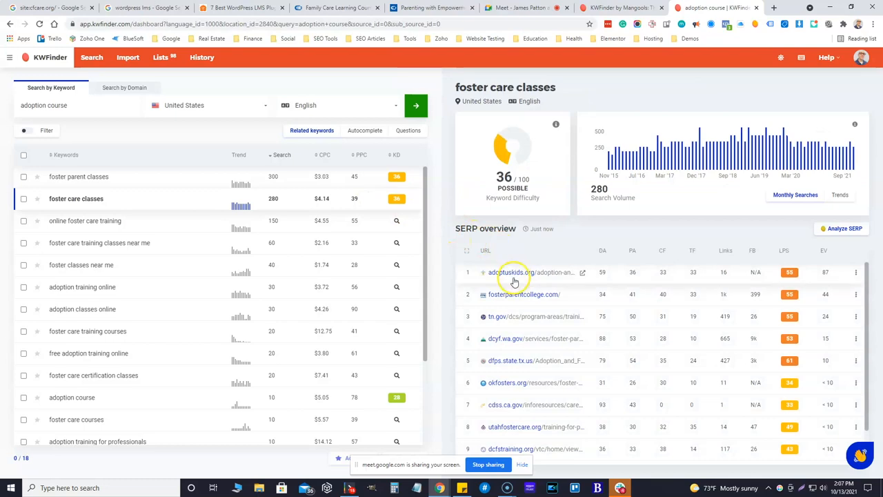
scroll("down", 3)
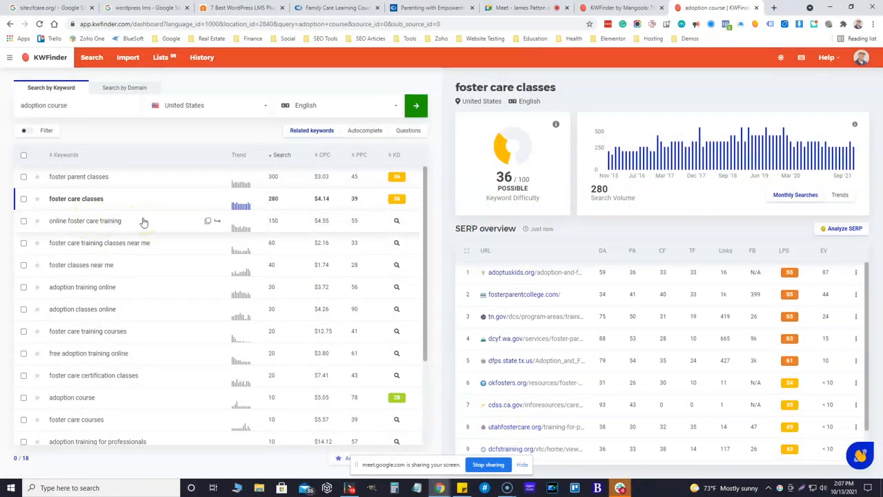
left_click(85, 220)
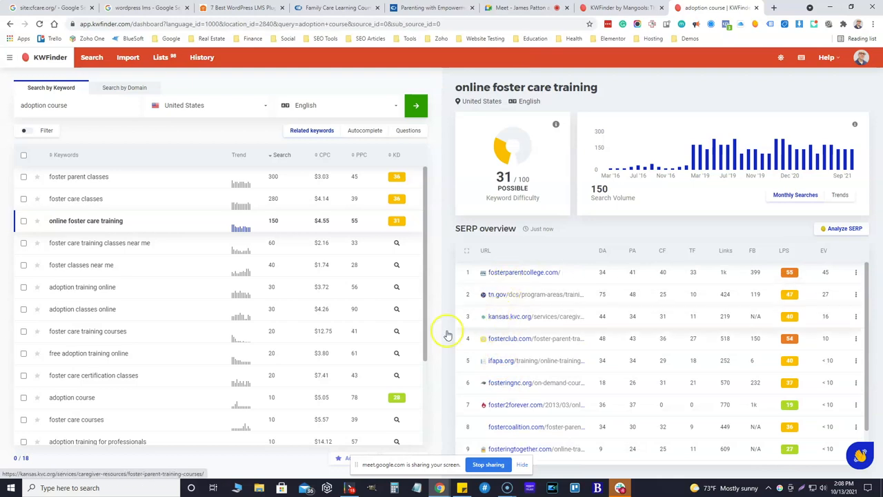
mouse_move(171, 245)
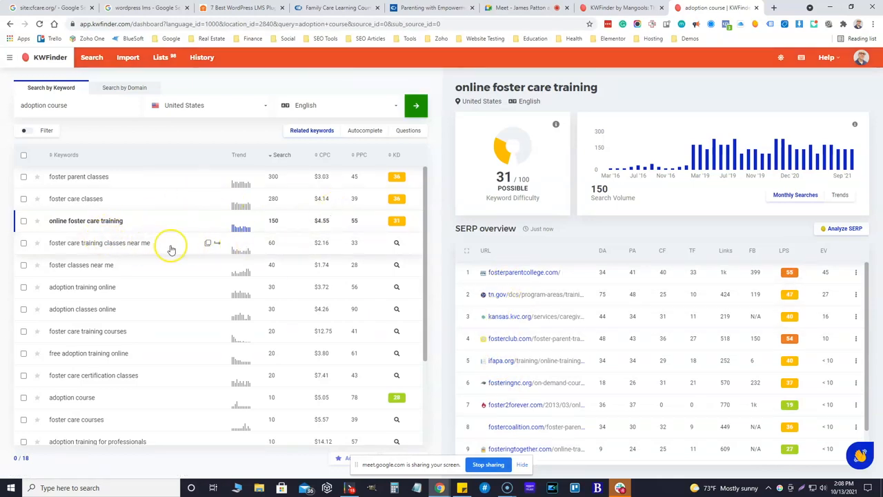
Load the SERP overview for 'adoption classes online' showing difficulty 25 and volume 30
left_click(99, 243)
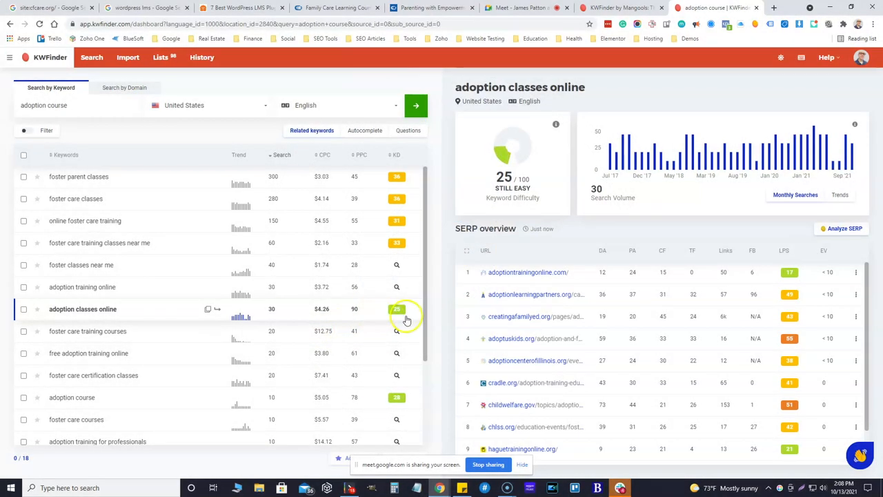
mouse_move(540, 339)
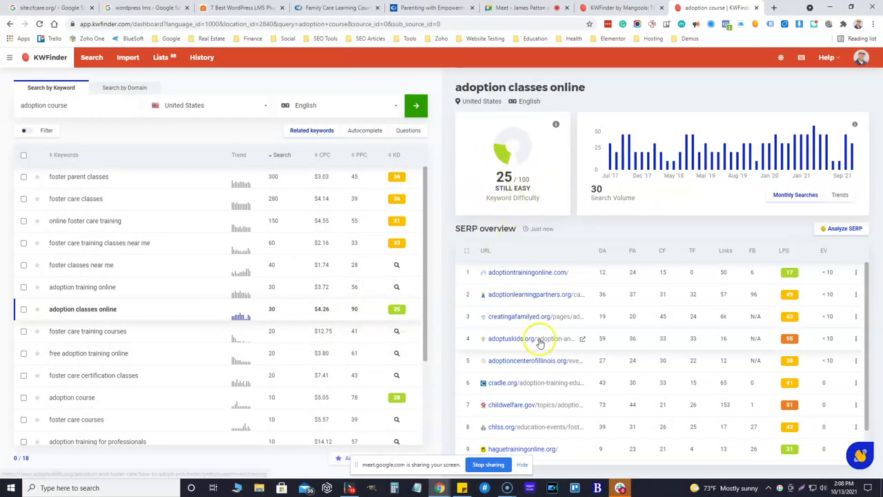
mouse_move(778, 277)
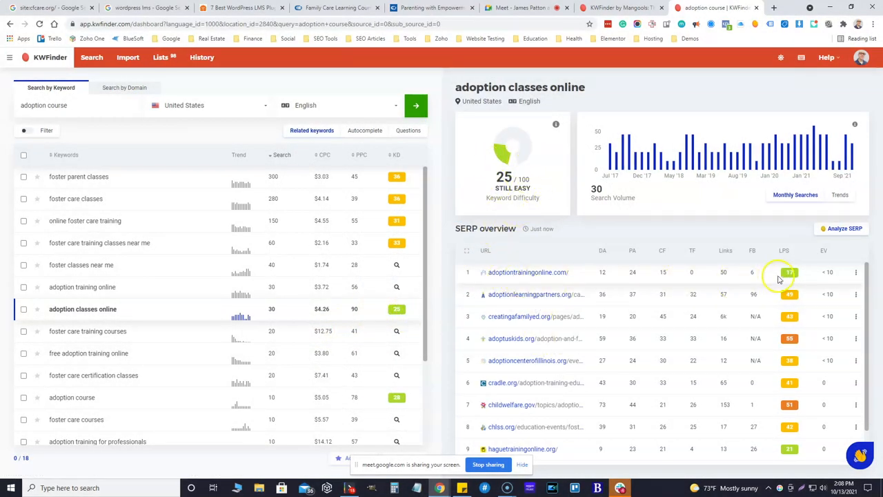
mouse_move(134, 301)
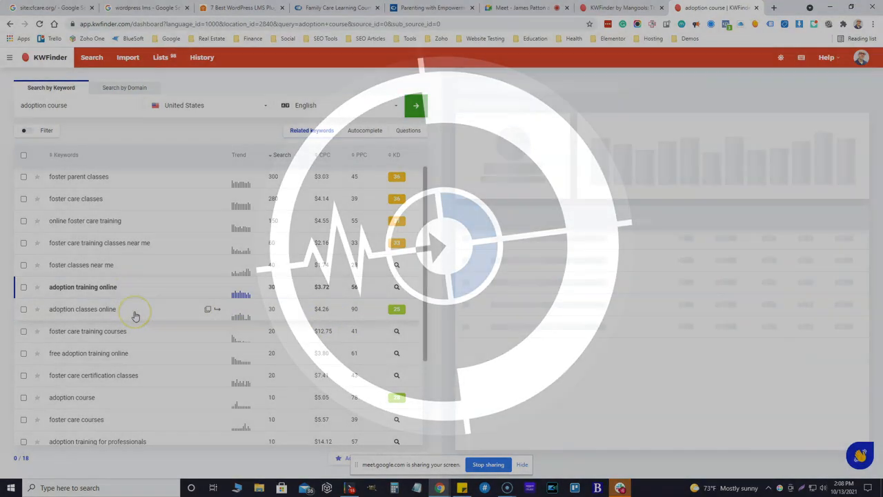
Show foster-training.com's Subscription Options with Single-User $15 and Multi-User $25 plans
left_click(83, 287)
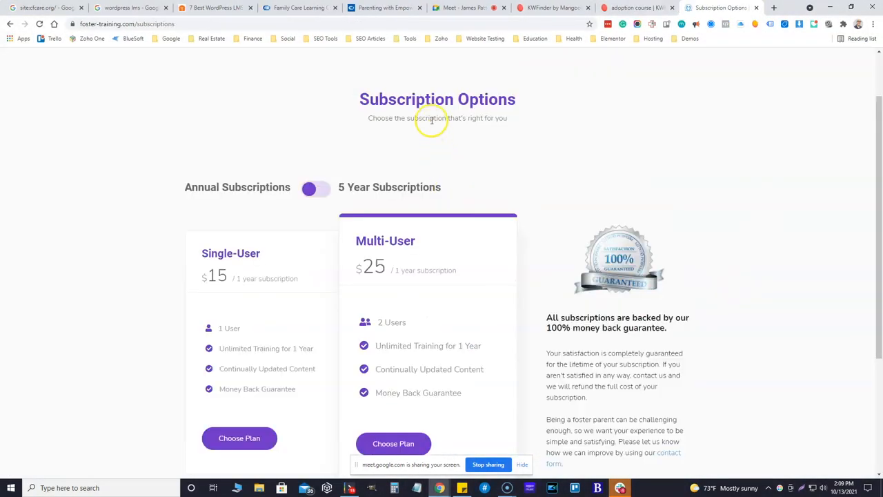
mouse_move(634, 8)
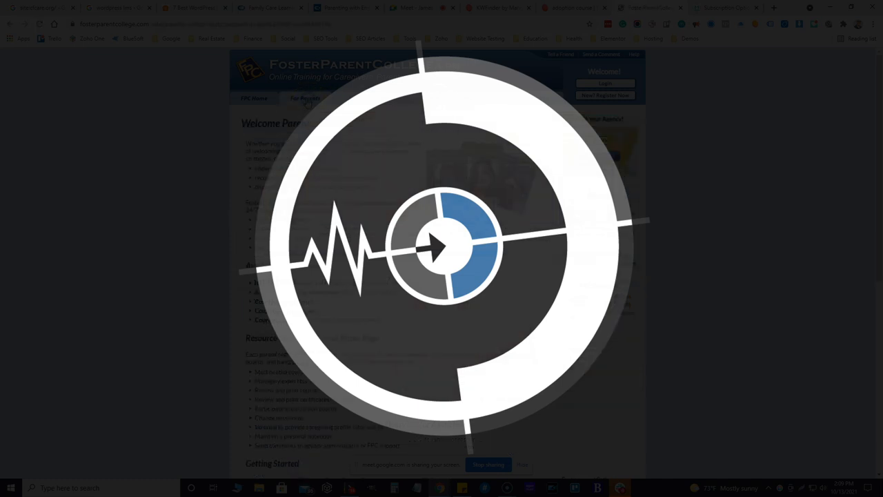
Scroll through FosterParentCollege's welcome and training listing, then move to Open Future Learning
scroll("down", 3)
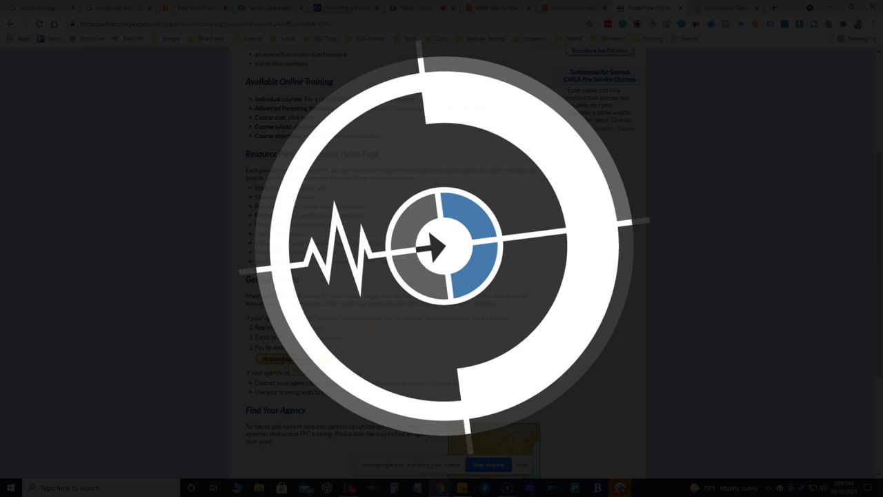
scroll("down", 3)
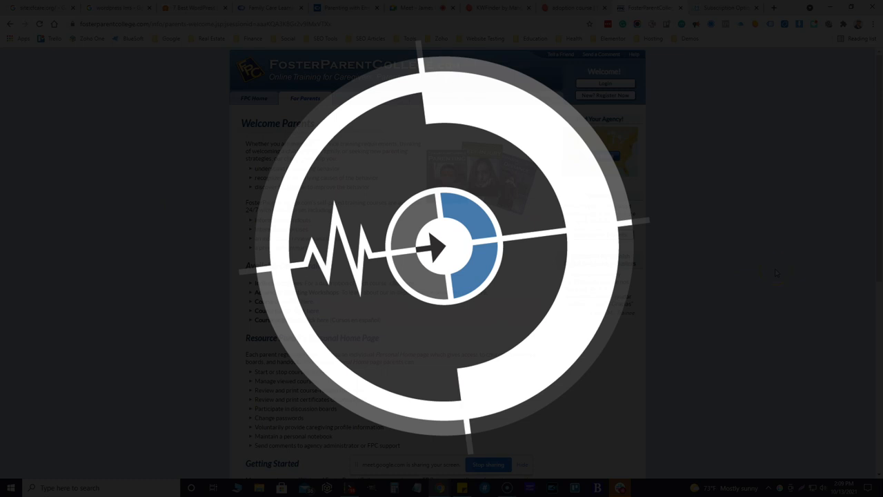
scroll("down", 3)
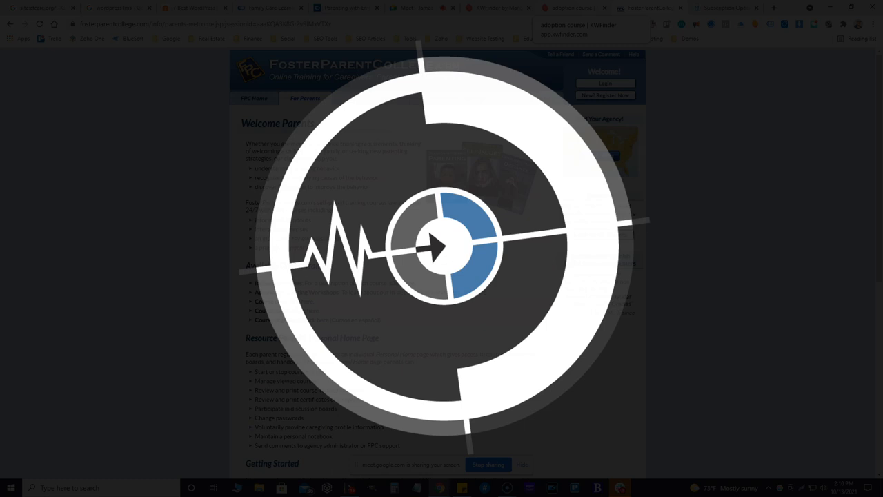
left_click(503, 8)
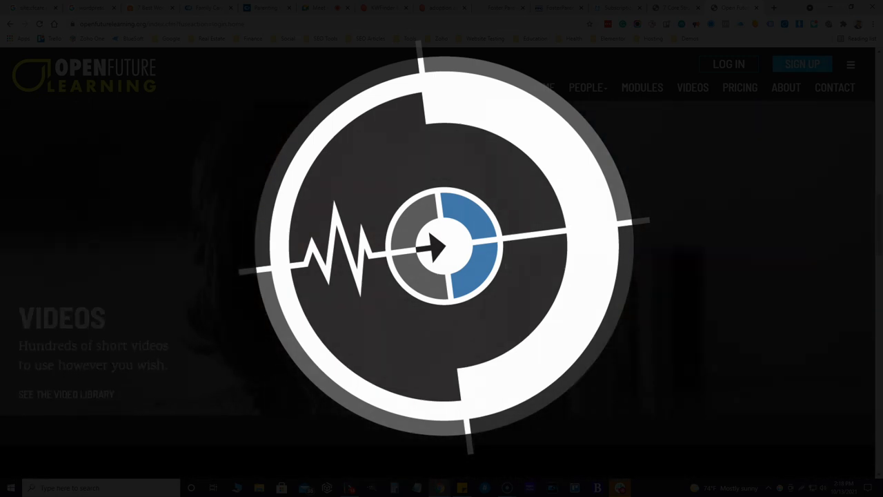
Scroll Open Future Learning's About Us down to the partner logos and 'How can we help you?' area
scroll("down", 3)
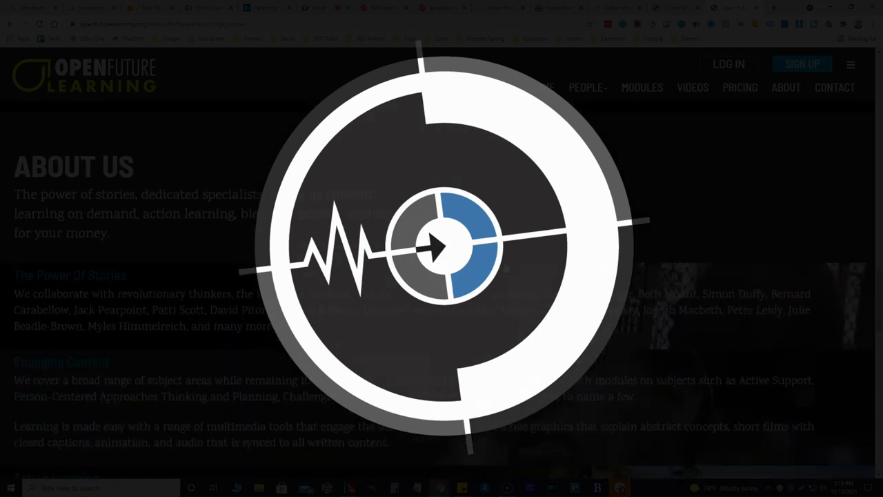
scroll("down", 3)
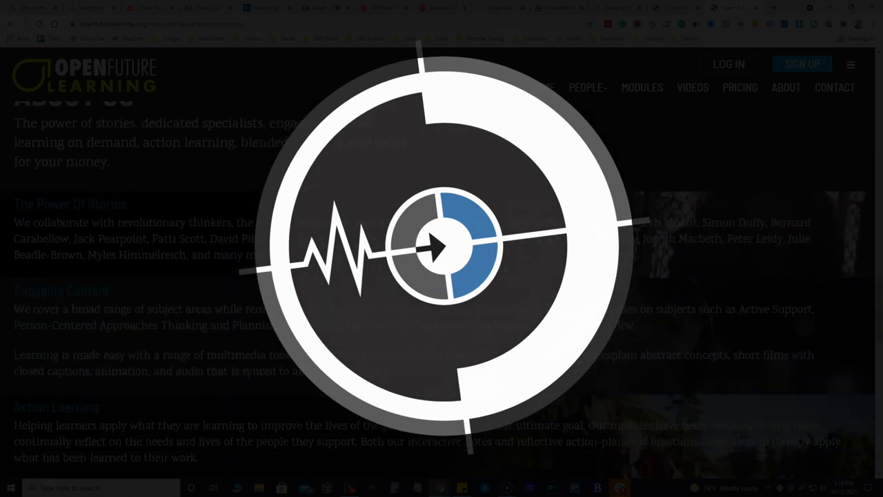
scroll("down", 3)
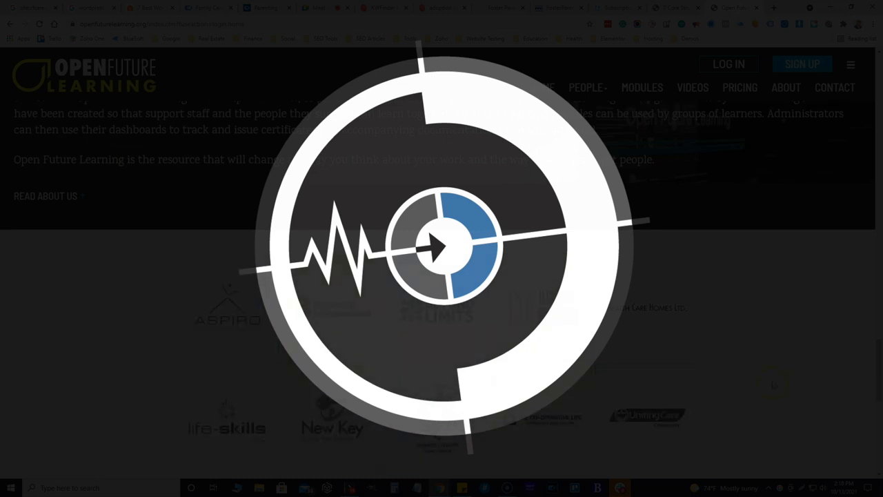
scroll("down", 3)
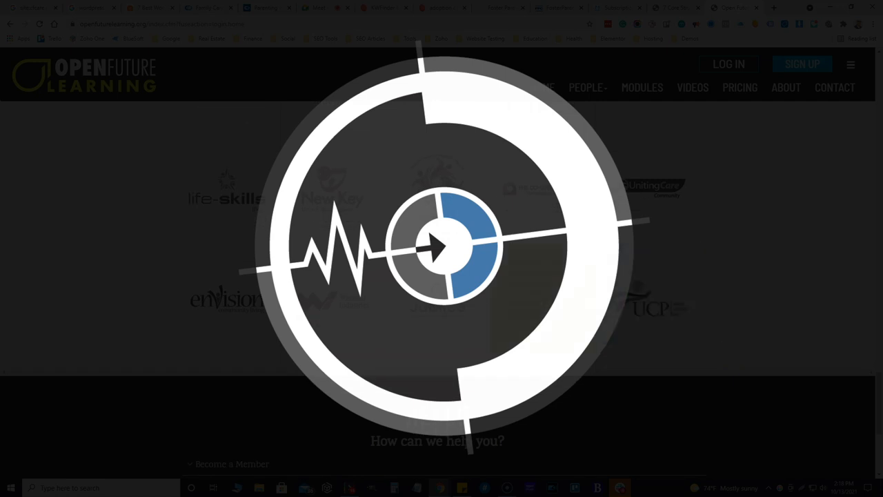